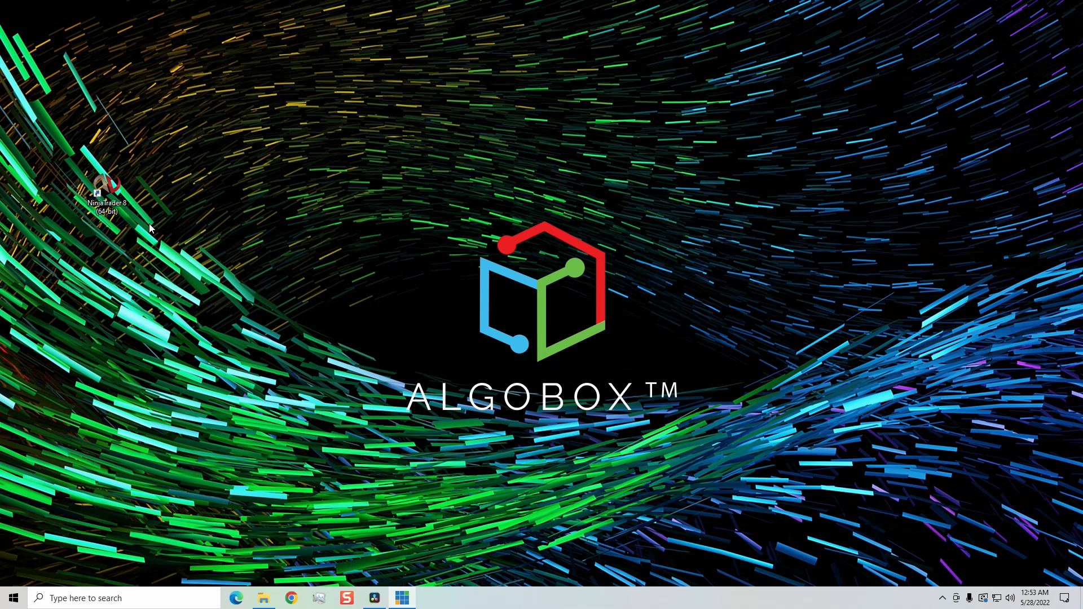
pyautogui.moveTo(247, 318)
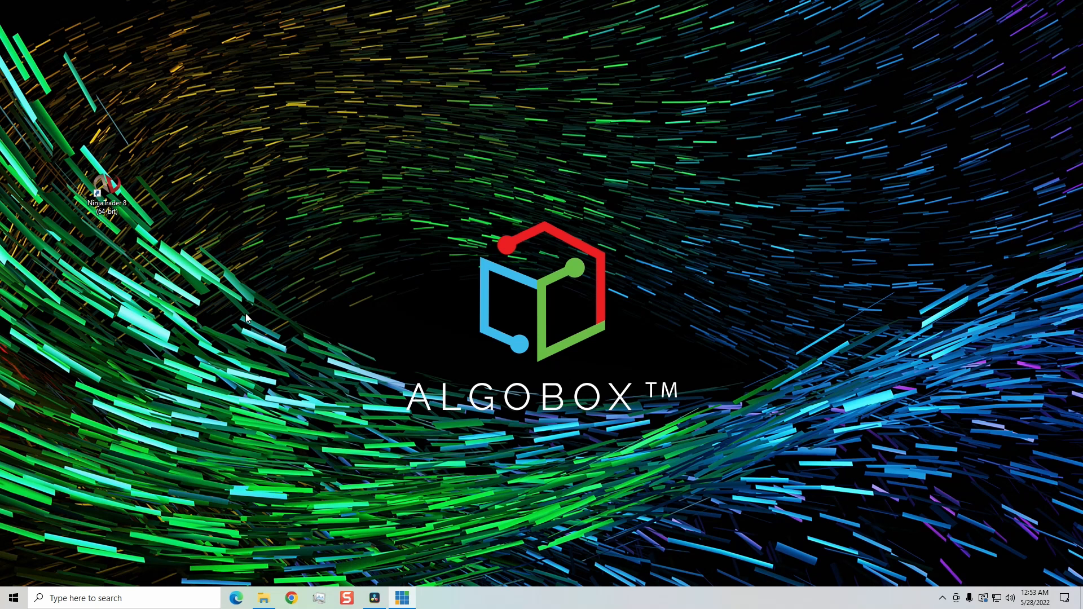
pyautogui.moveTo(290, 456)
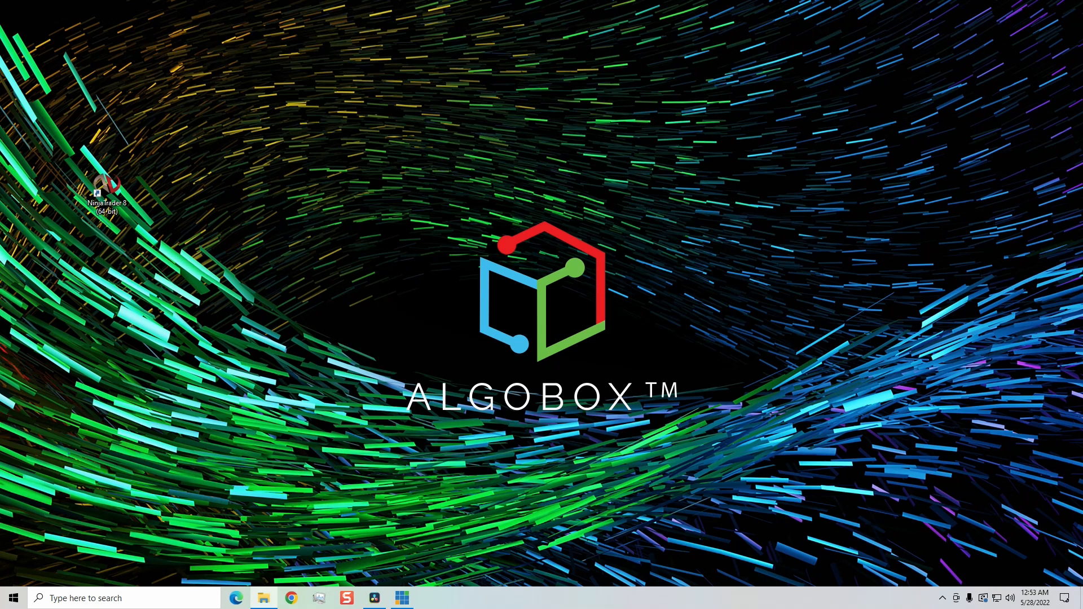
# - Navigate from Documents into the NinjaTrader 8 db folder
pyautogui.click(263, 599)
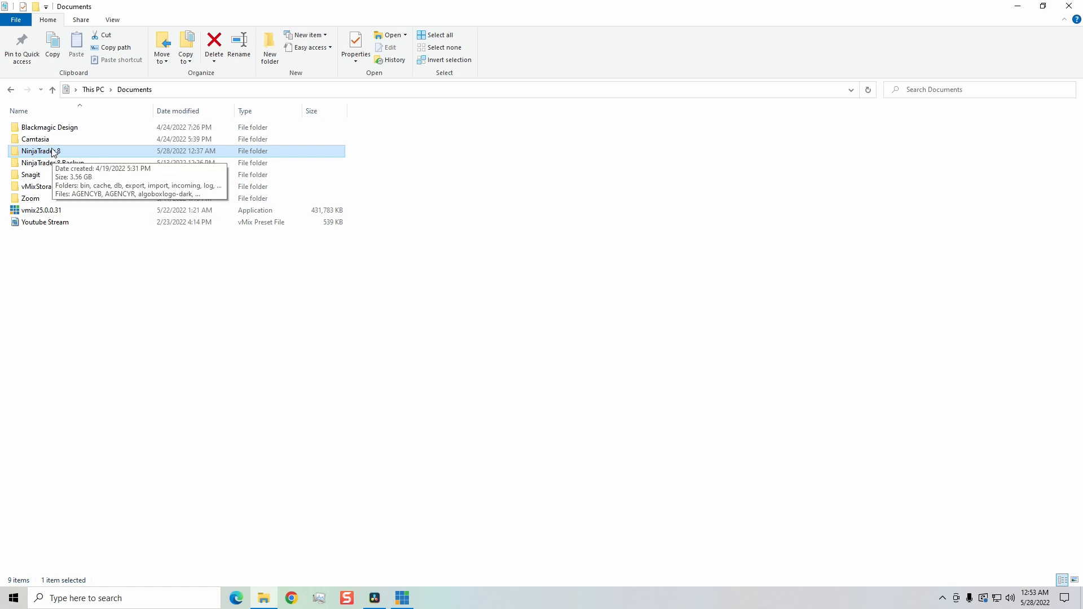
pyautogui.doubleClick(41, 150)
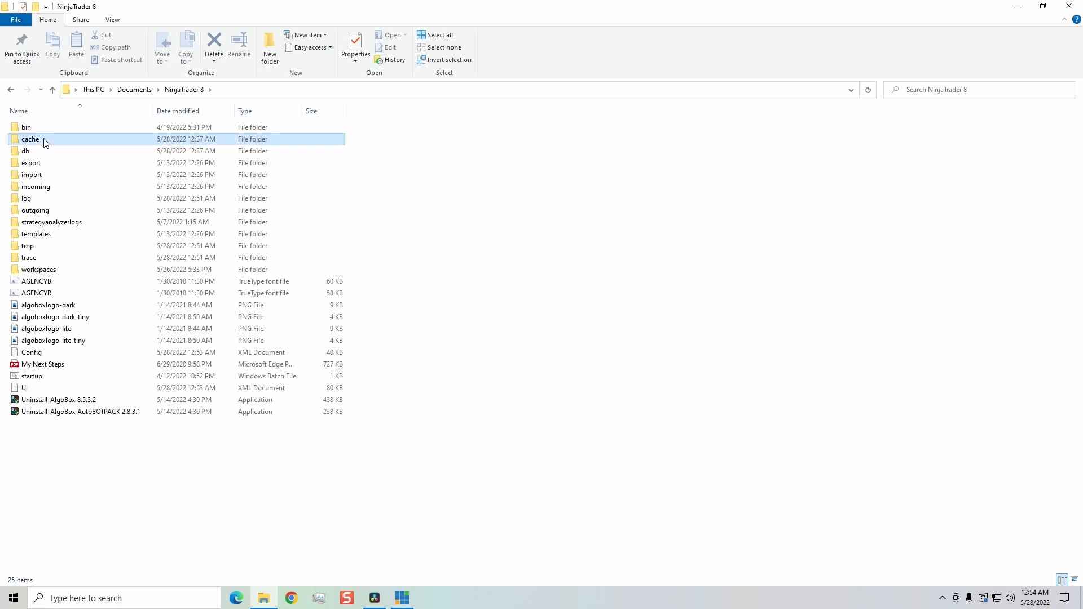
pyautogui.doubleClick(30, 139)
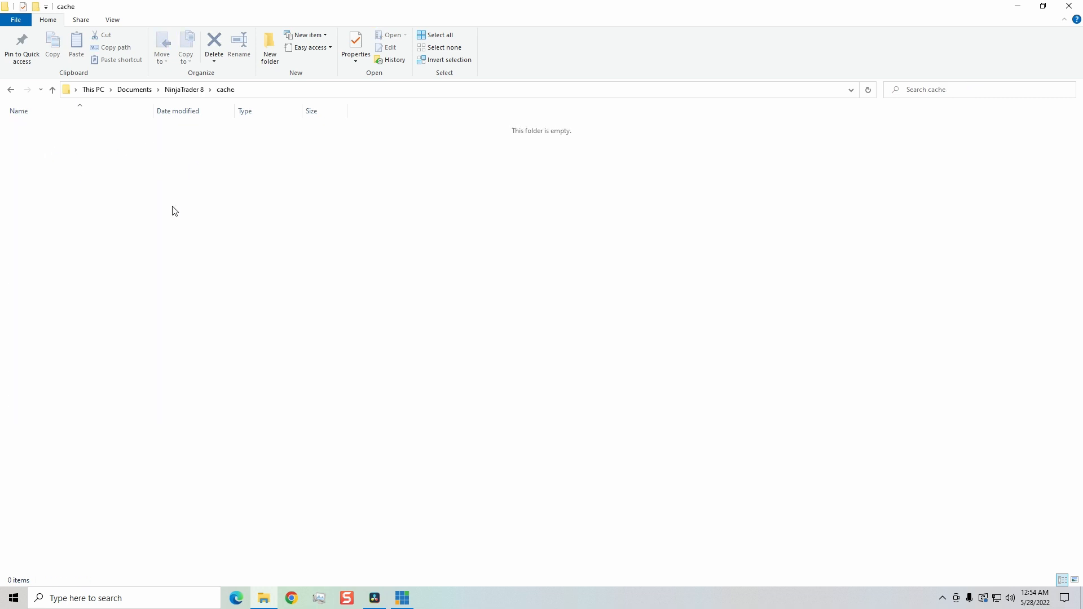
pyautogui.click(184, 91)
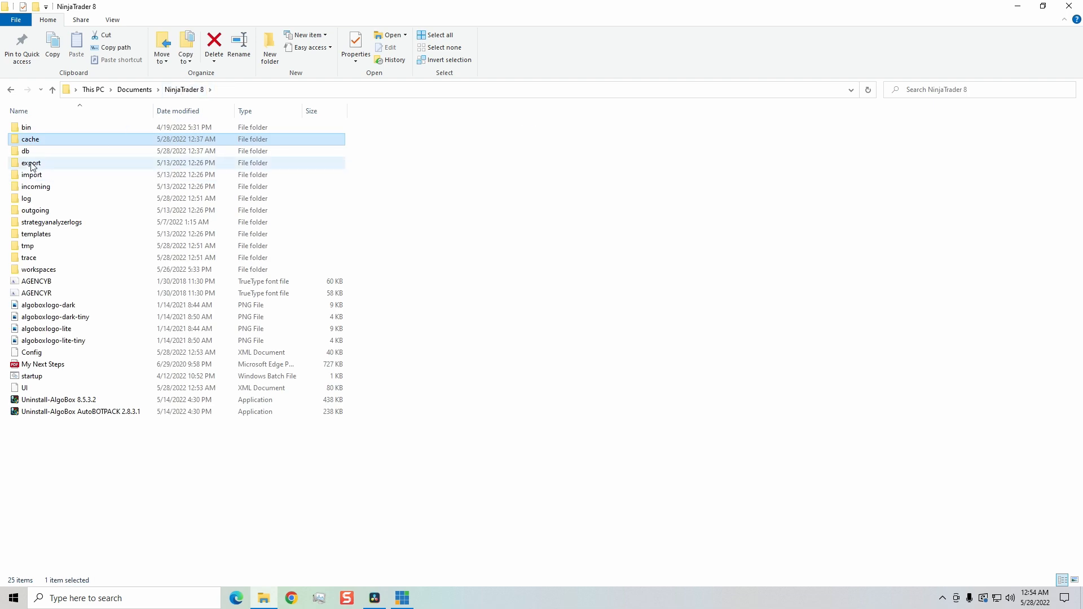
pyautogui.doubleClick(26, 150)
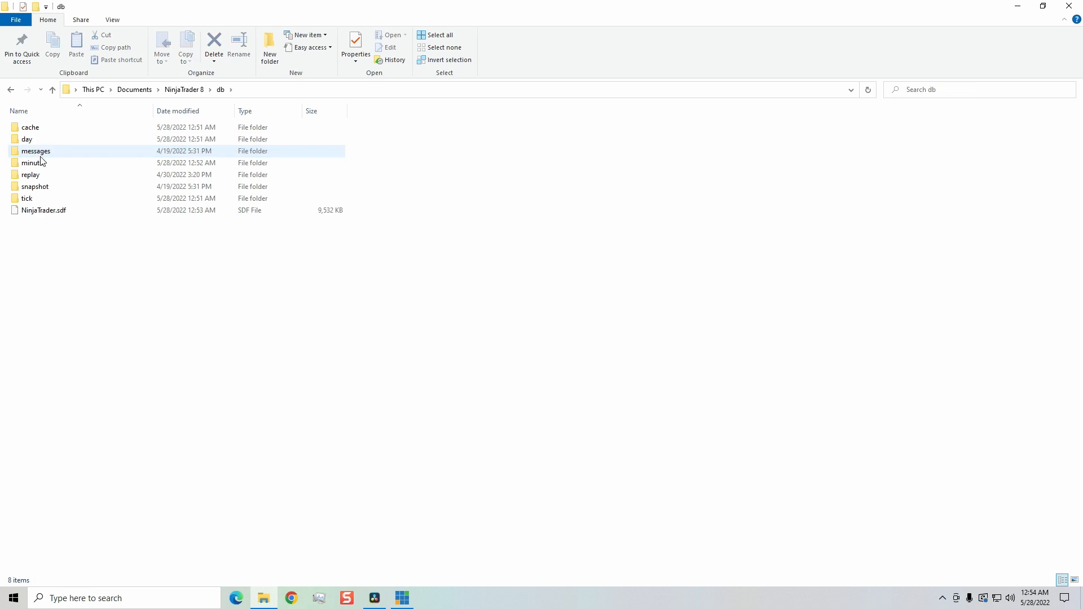
pyautogui.moveTo(30, 128)
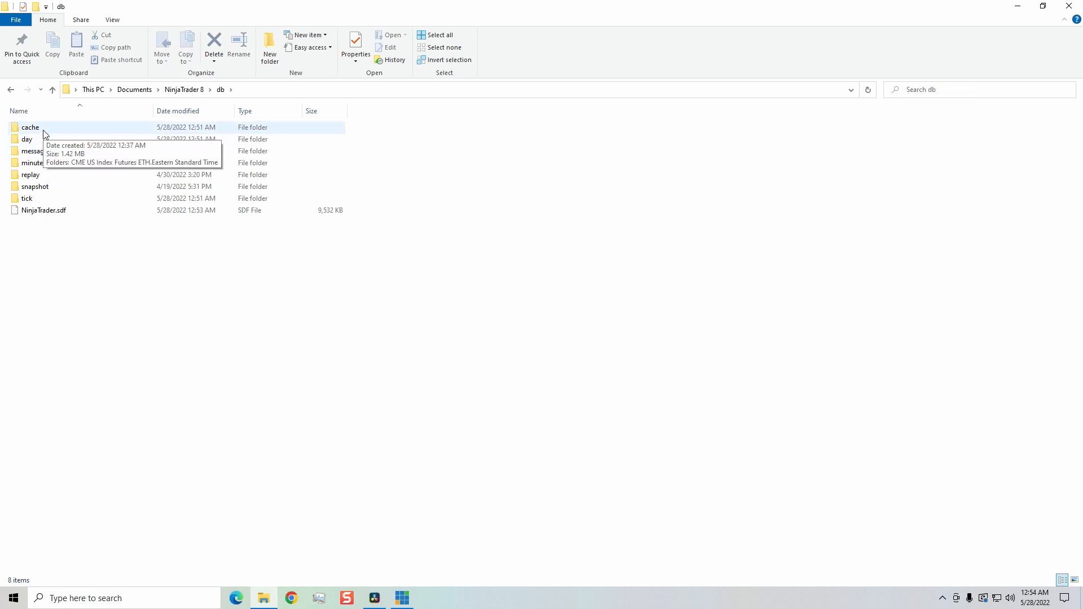
# - Delete the CME US Index Futures folder from db's cache folder
pyautogui.doubleClick(29, 128)
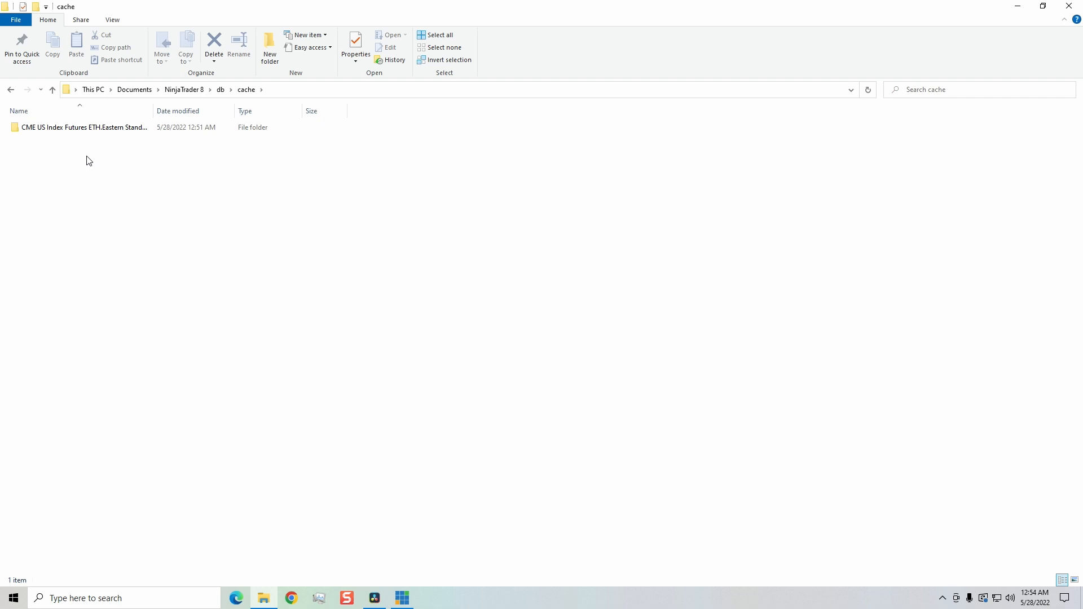
pyautogui.rightClick(84, 127)
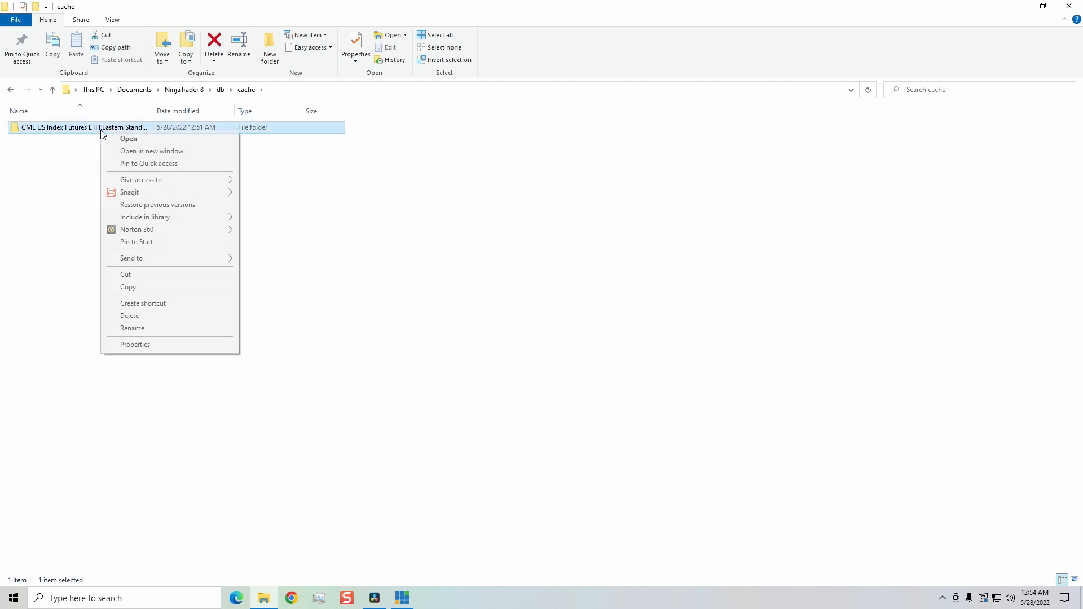
pyautogui.click(129, 316)
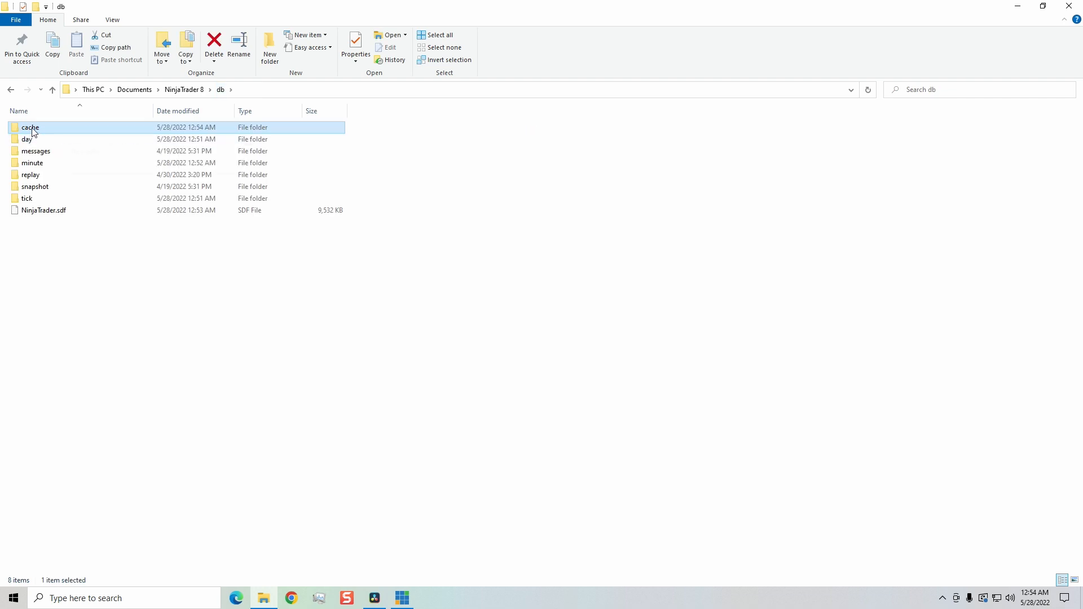
pyautogui.moveTo(31, 128)
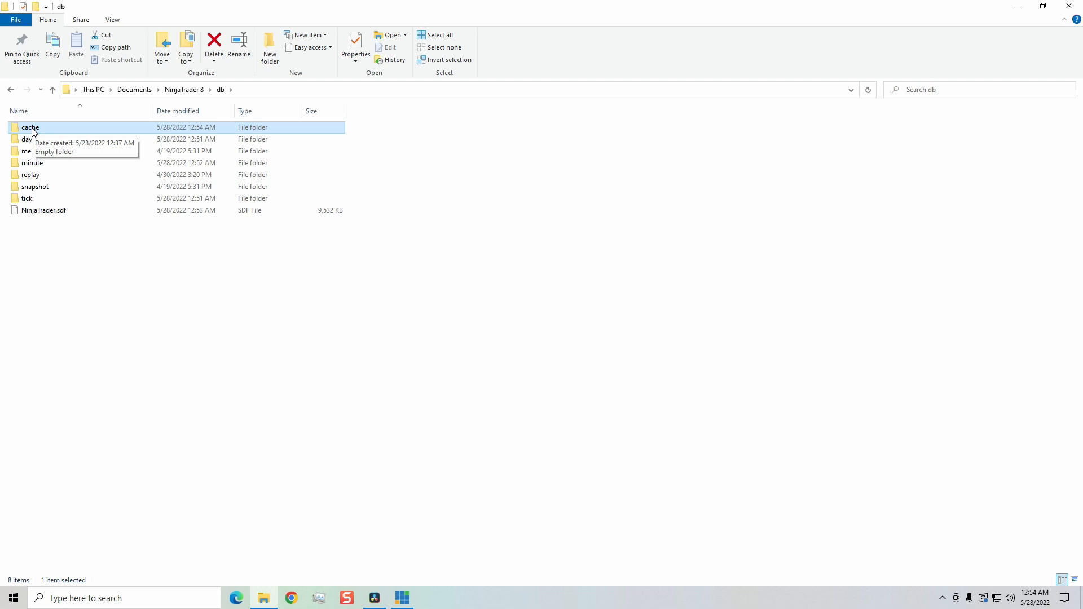
pyautogui.moveTo(28, 139)
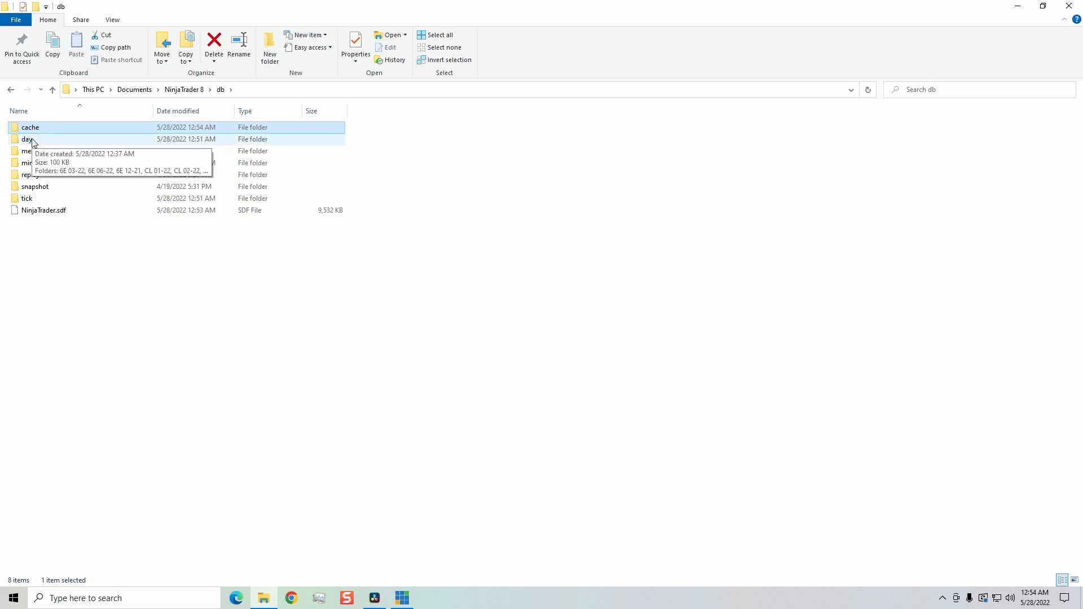
# - Delete all the data folders inside db's day folder and return to db
pyautogui.doubleClick(27, 139)
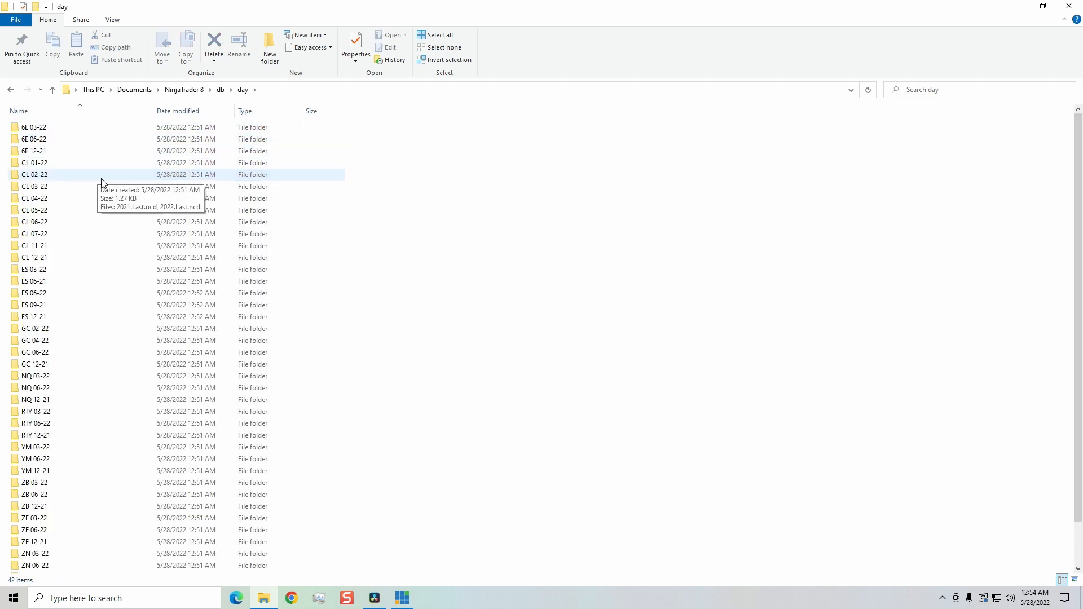
pyautogui.rightClick(35, 174)
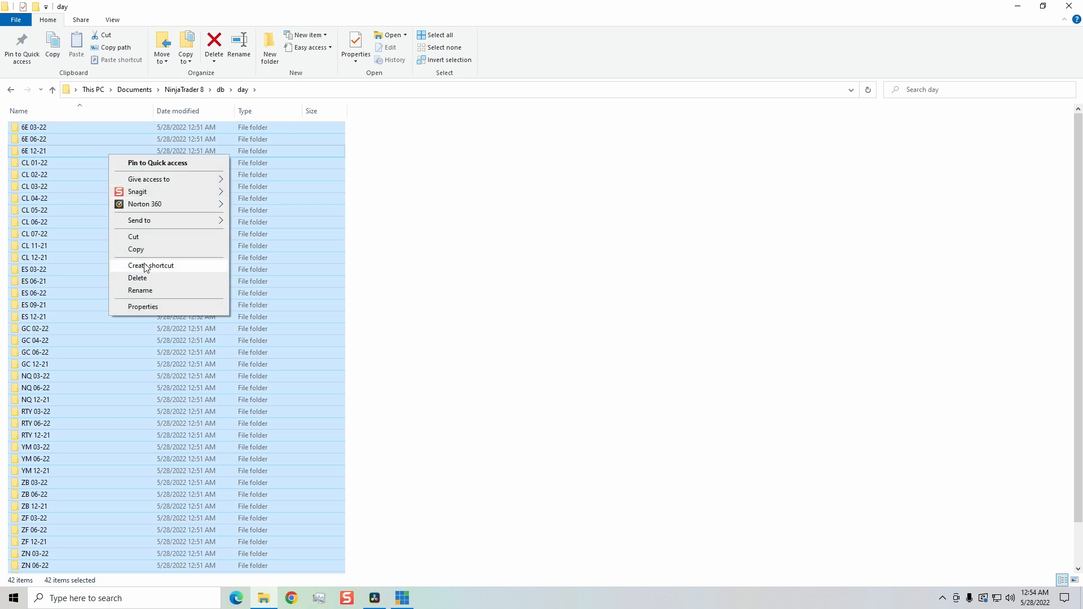
pyautogui.click(138, 278)
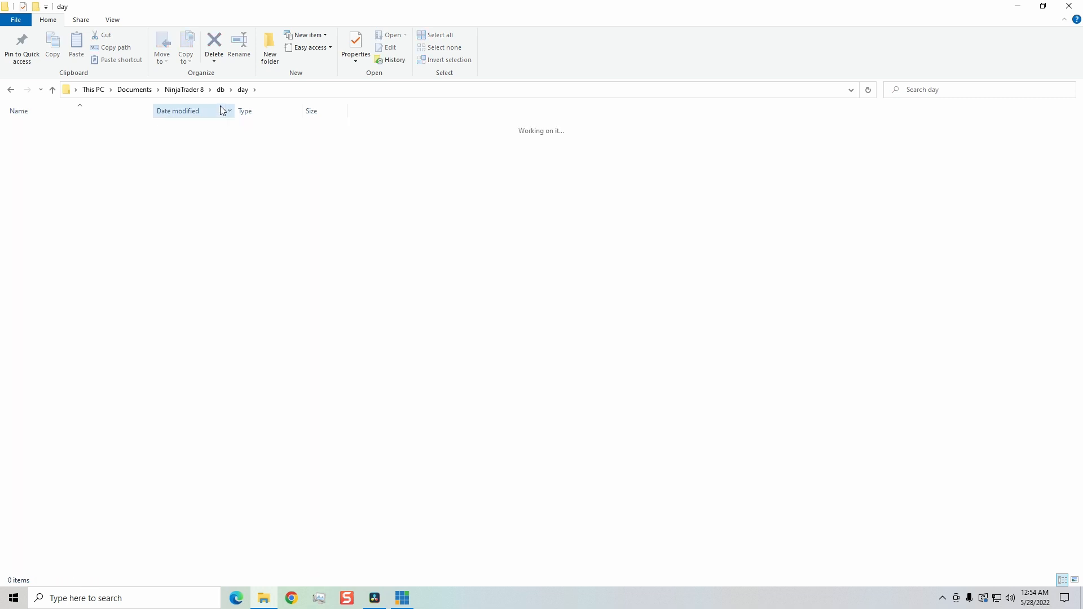
pyautogui.click(52, 90)
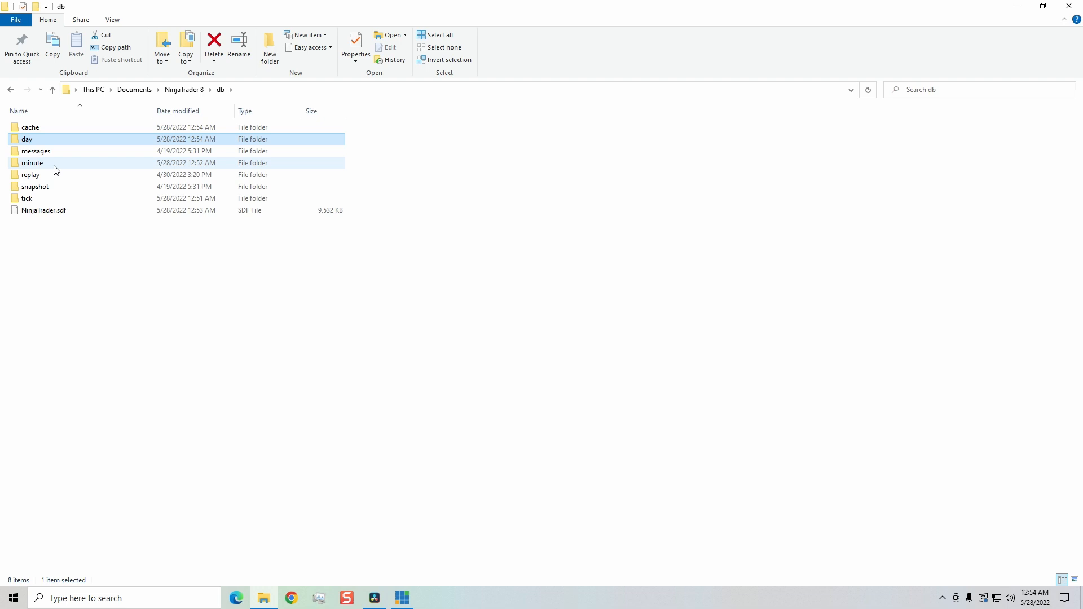
# - Delete all the data folders inside db's minute folder and return to db
pyautogui.doubleClick(32, 162)
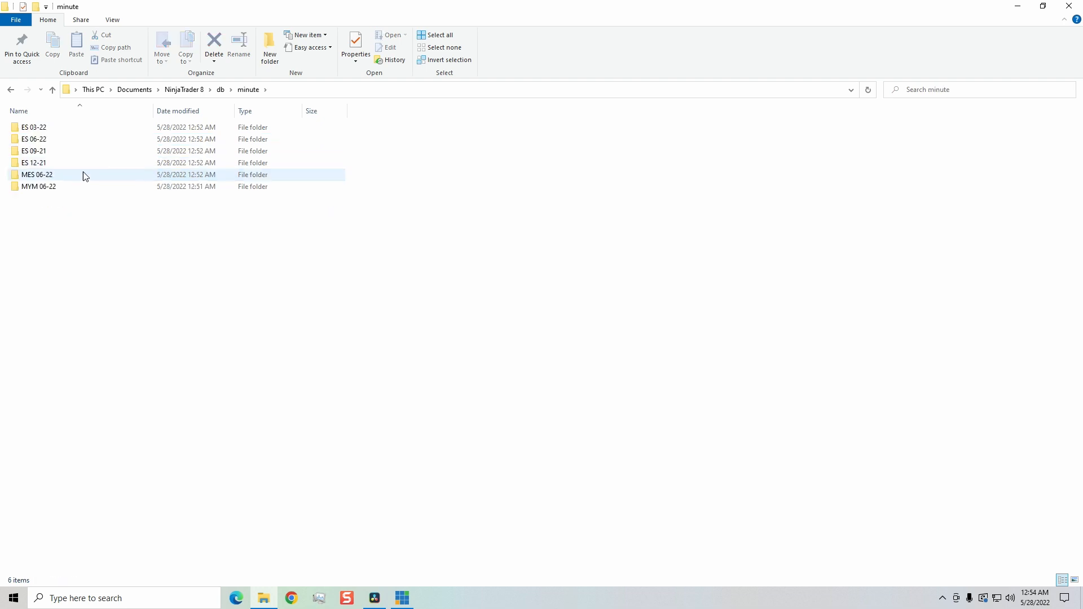
pyautogui.click(439, 35)
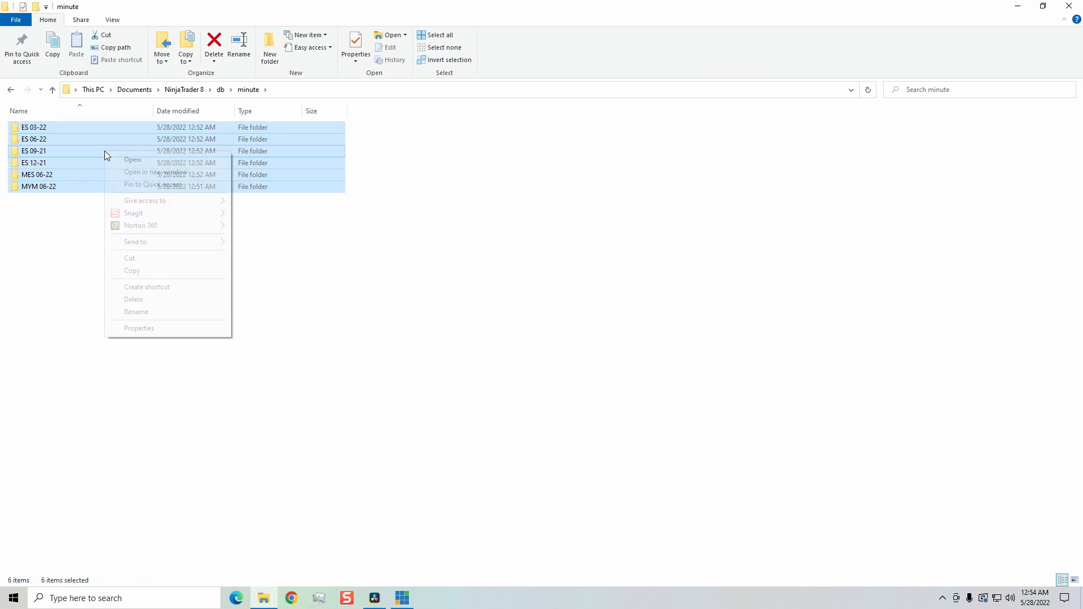
pyautogui.click(133, 299)
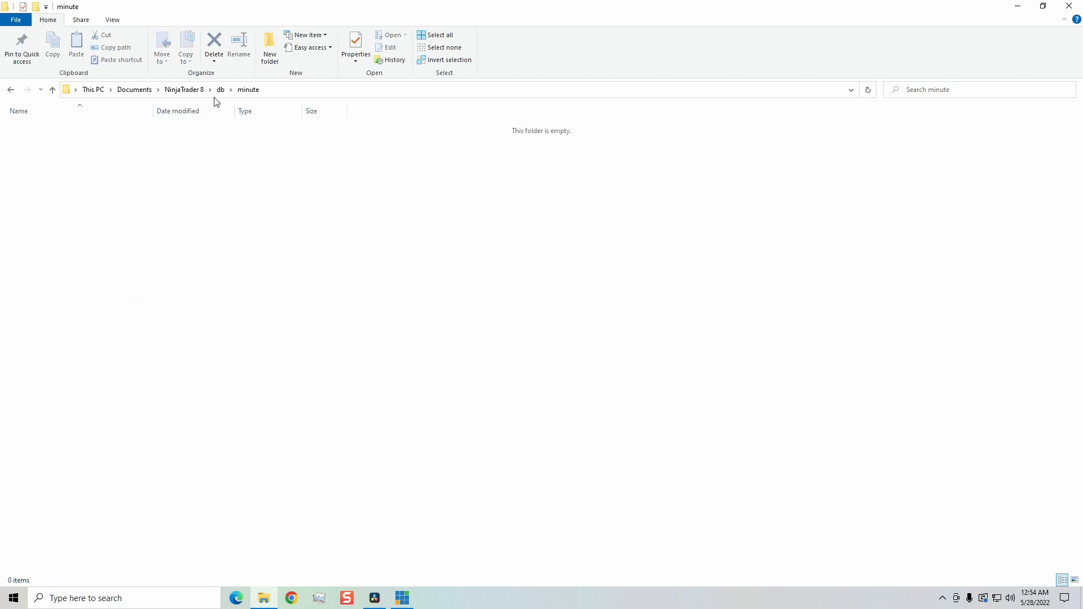
pyautogui.click(52, 90)
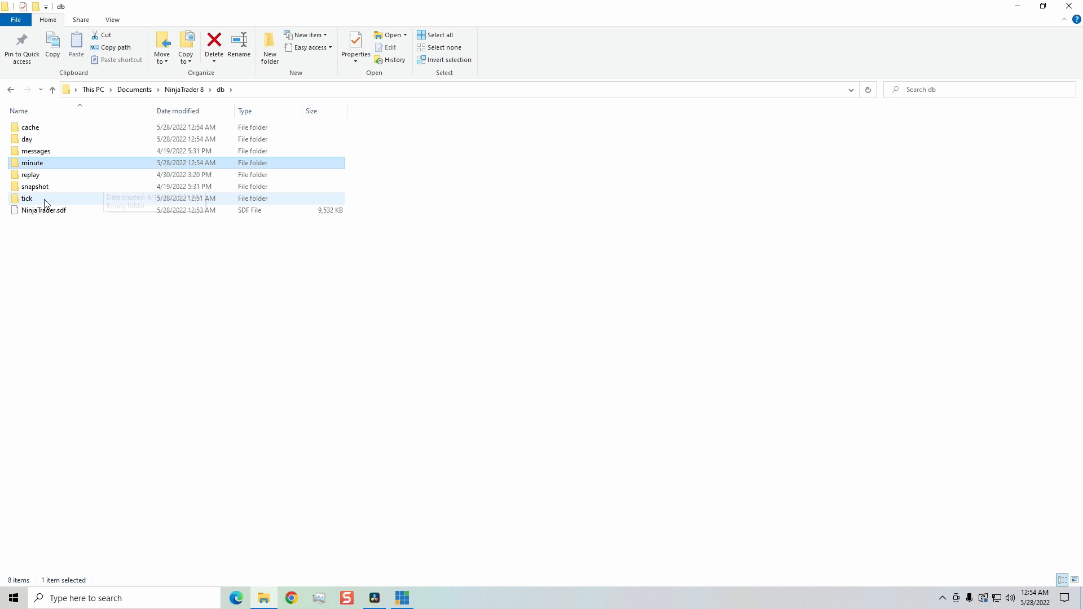
# - Delete the five contract folders inside db's tick folder and return to db
pyautogui.doubleClick(26, 199)
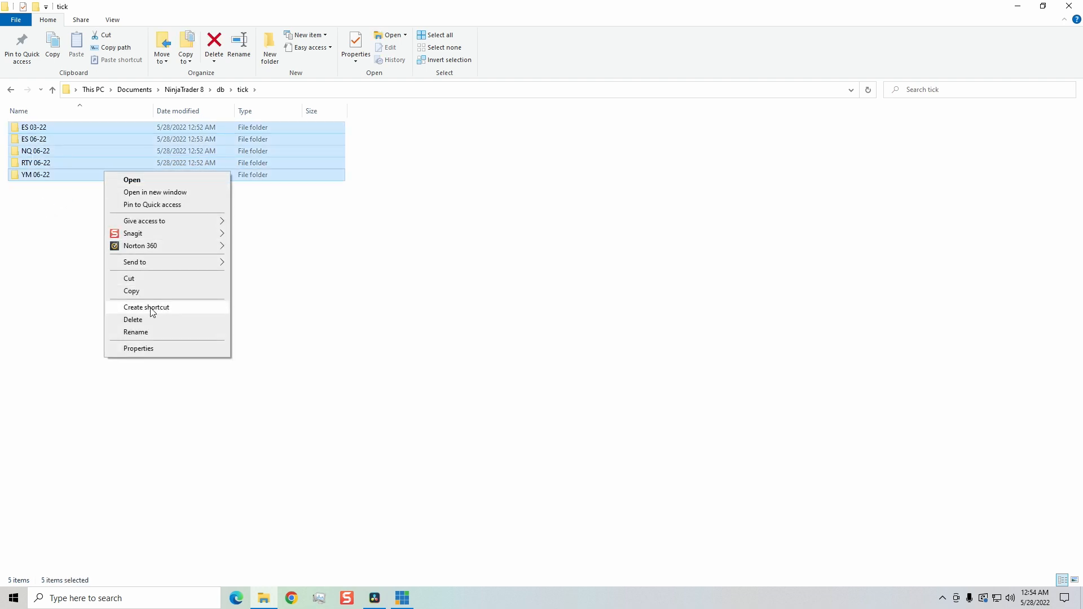
pyautogui.click(134, 319)
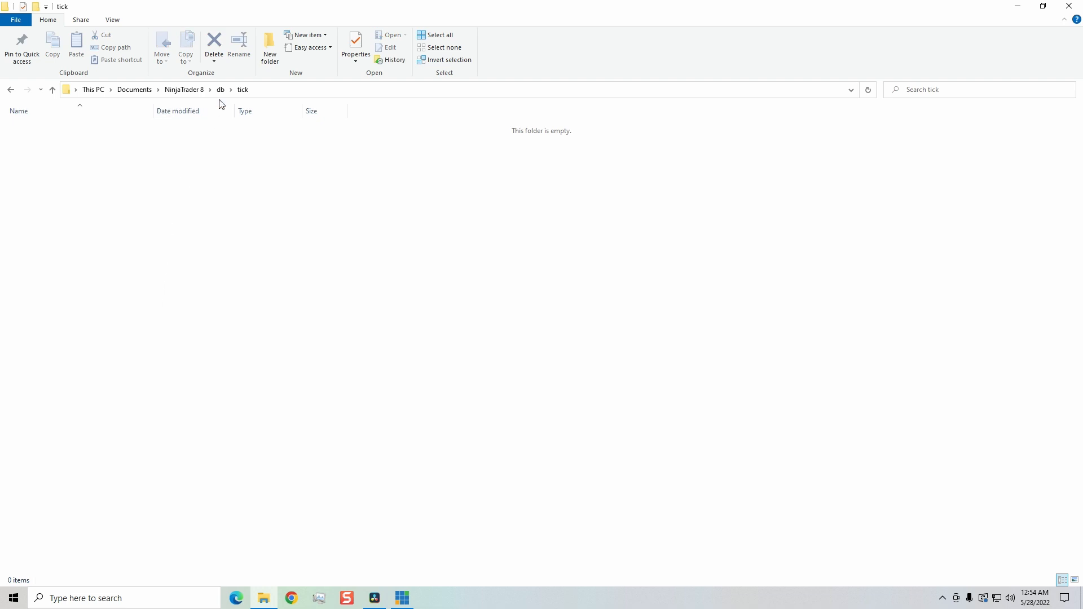
pyautogui.click(52, 90)
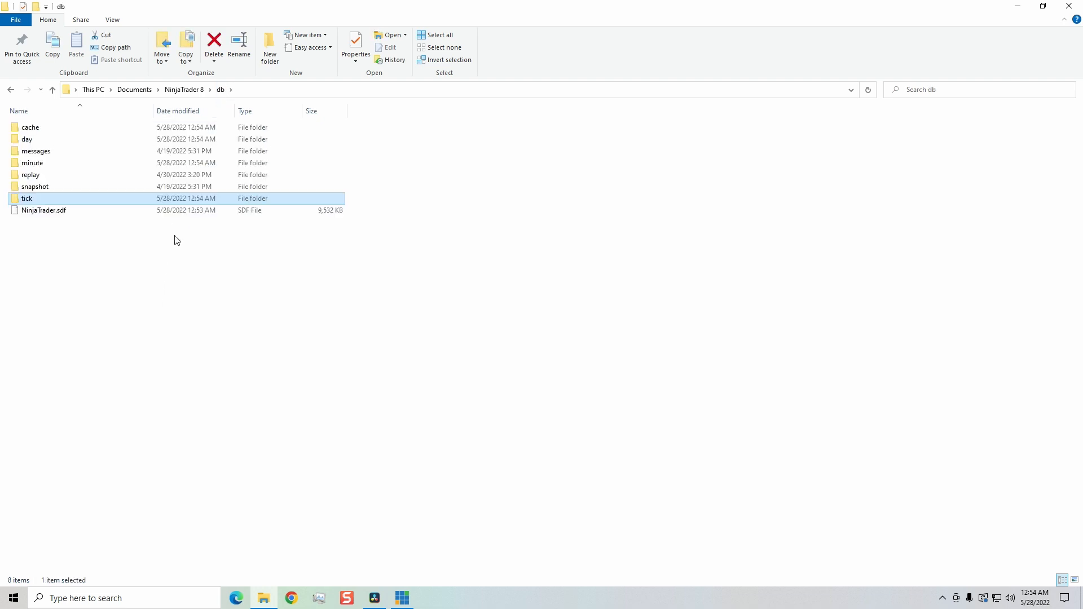
pyautogui.moveTo(160, 279)
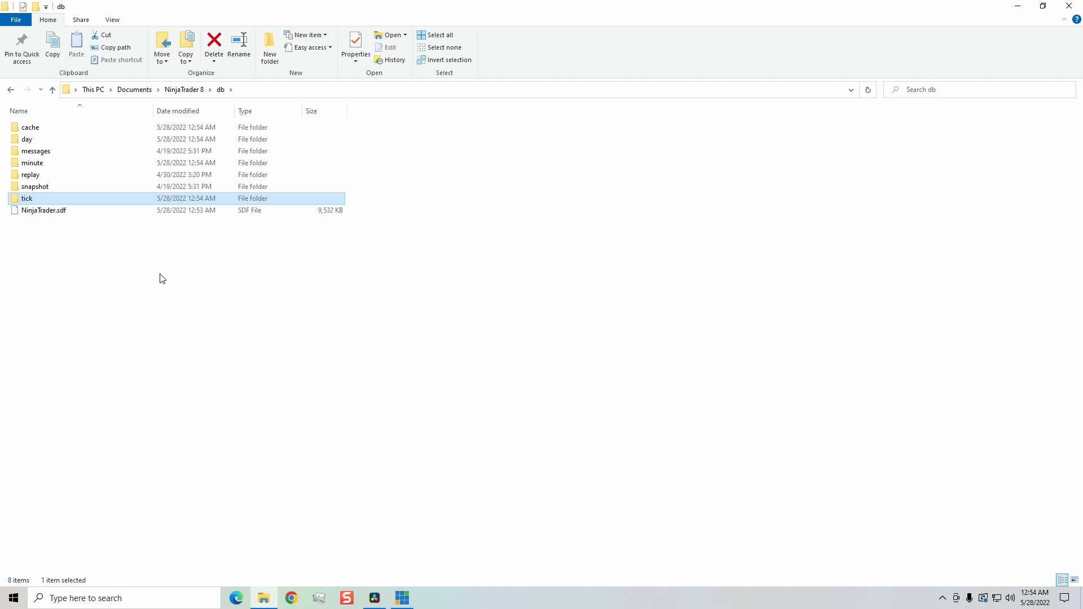
pyautogui.moveTo(122, 235)
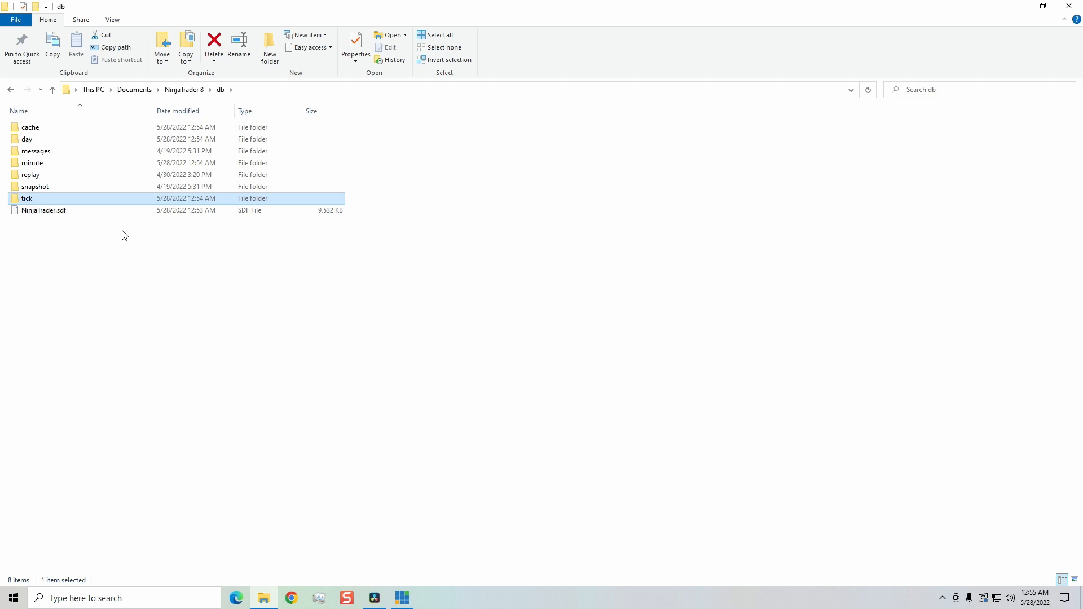
pyautogui.moveTo(195, 87)
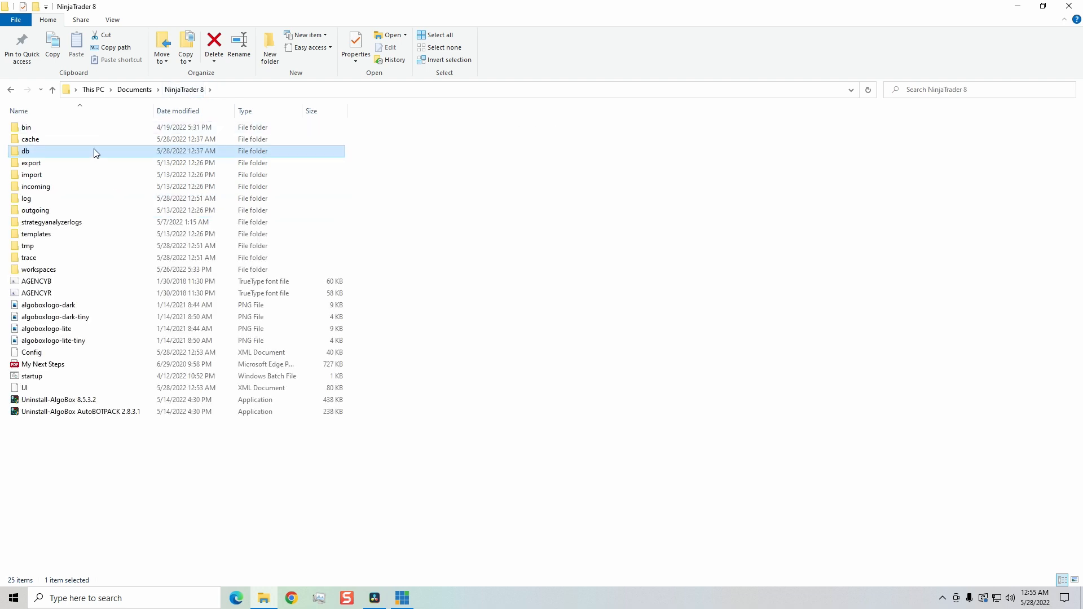
pyautogui.moveTo(46, 248)
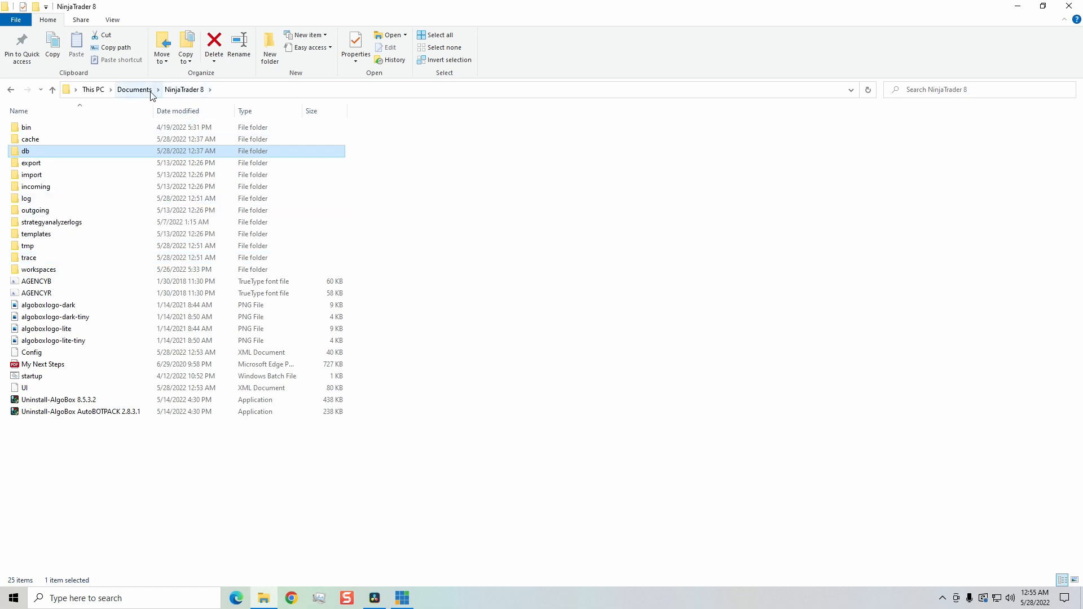
pyautogui.doubleClick(26, 150)
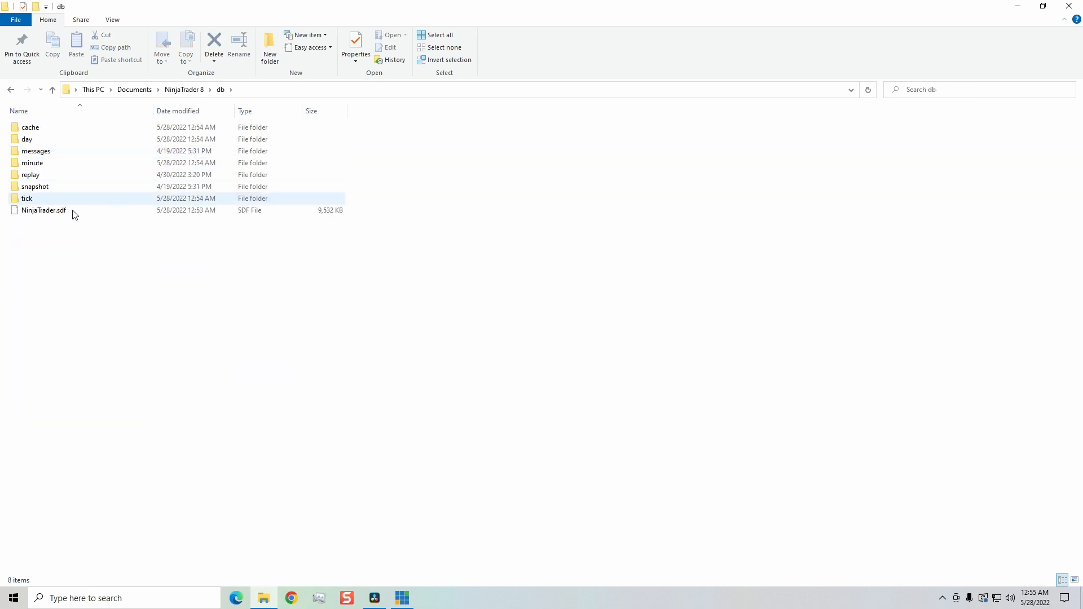
pyautogui.click(31, 174)
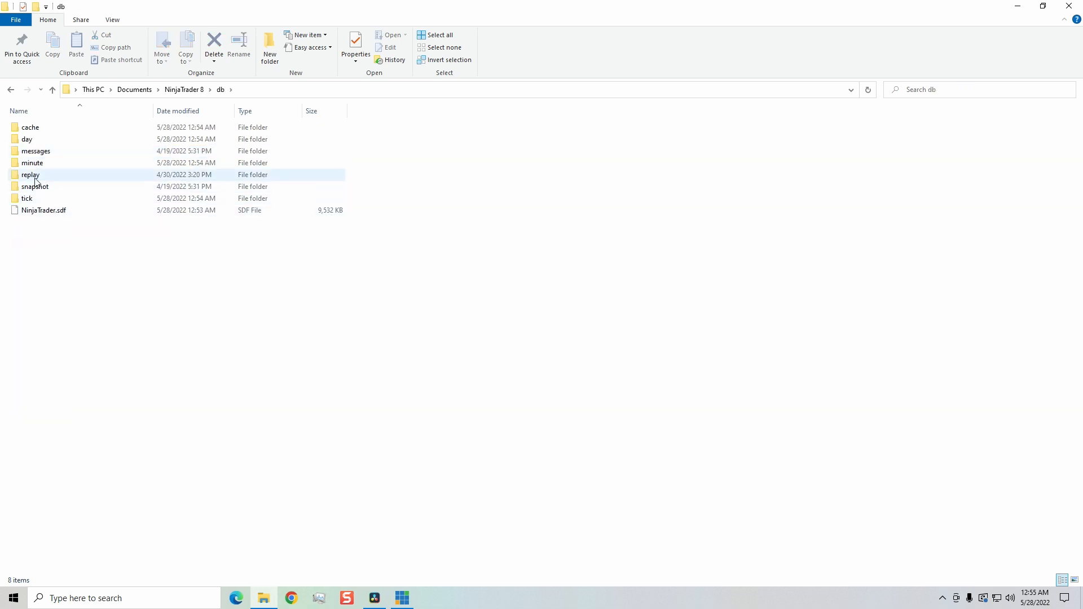
pyautogui.moveTo(30, 173)
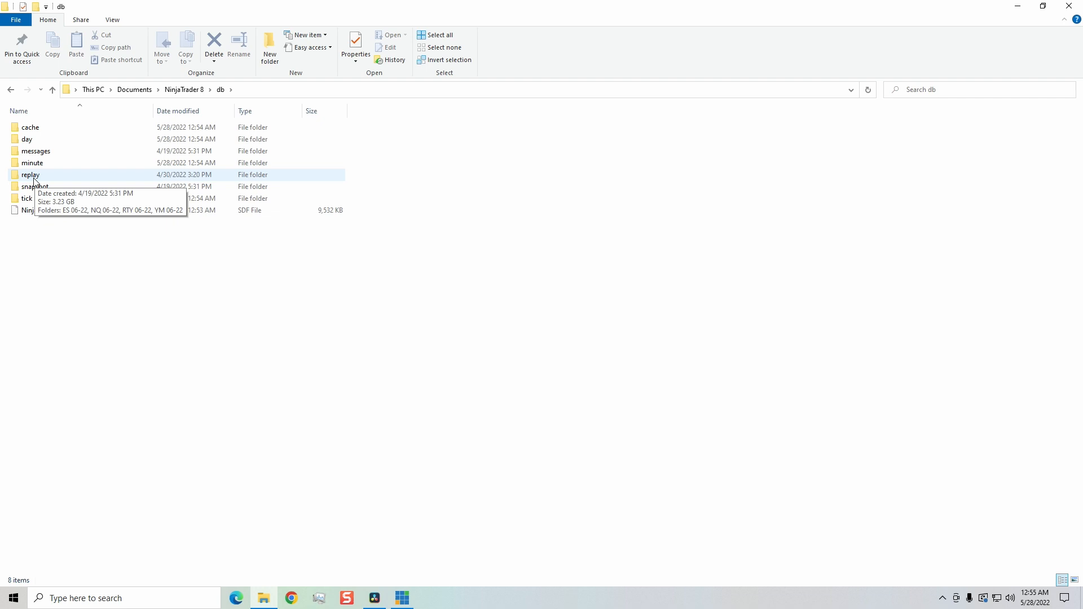
pyautogui.moveTo(565, 223)
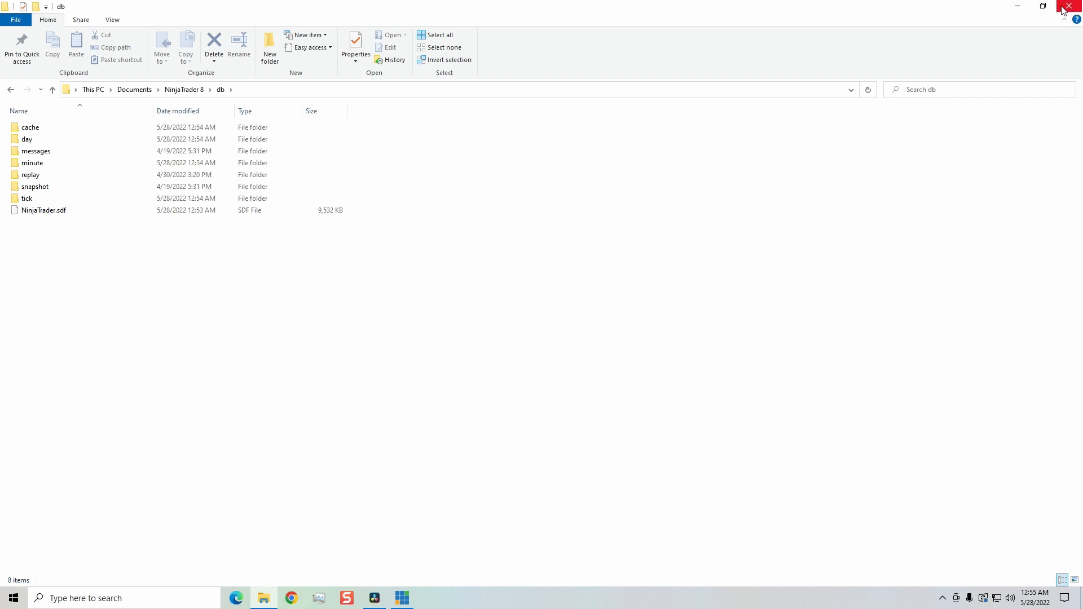
pyautogui.moveTo(1073, 11)
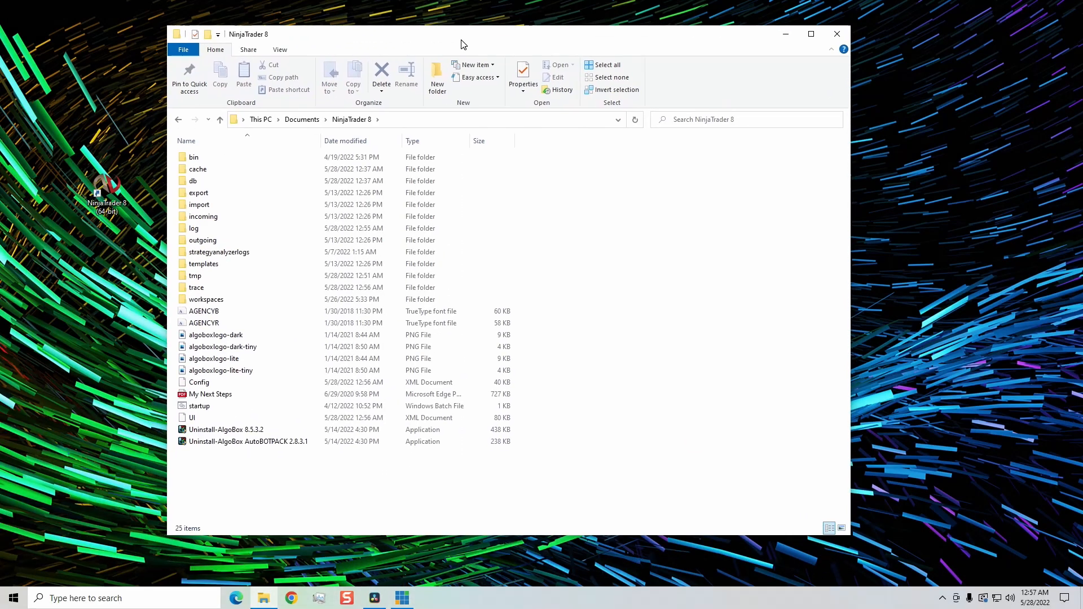
# - Maximize Explorer and view the 42 repopulated contract folders in db's day folder
pyautogui.click(810, 34)
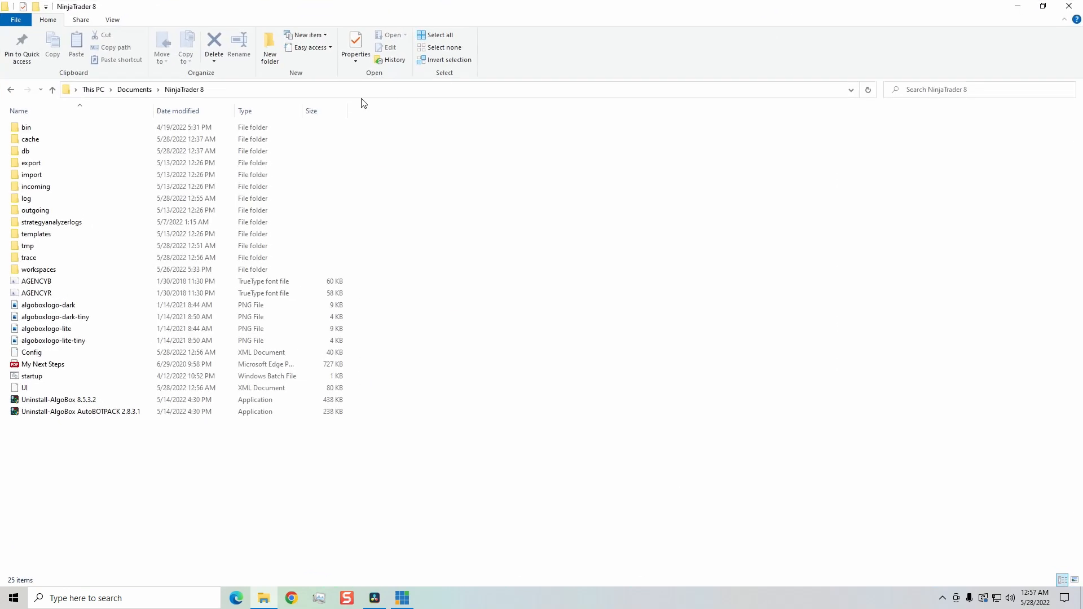
pyautogui.moveTo(32, 162)
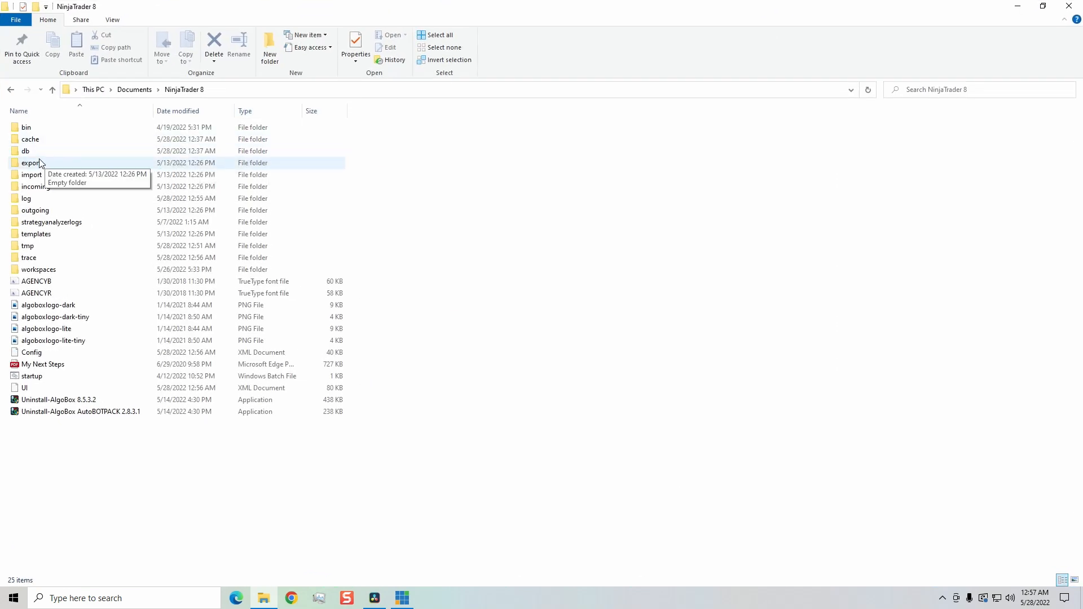
pyautogui.doubleClick(26, 150)
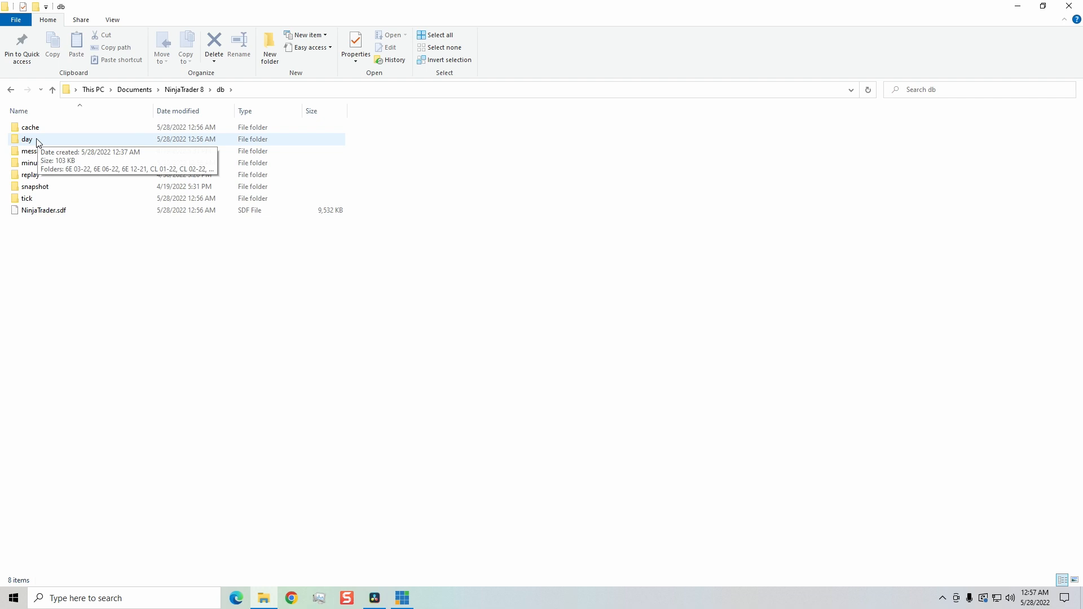
pyautogui.doubleClick(27, 139)
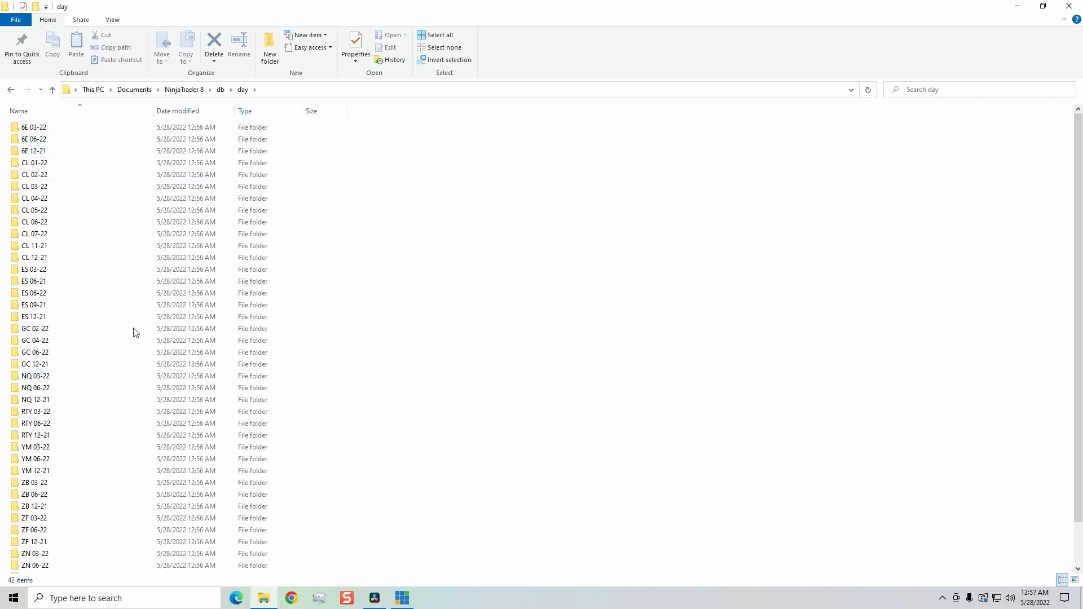
pyautogui.click(34, 246)
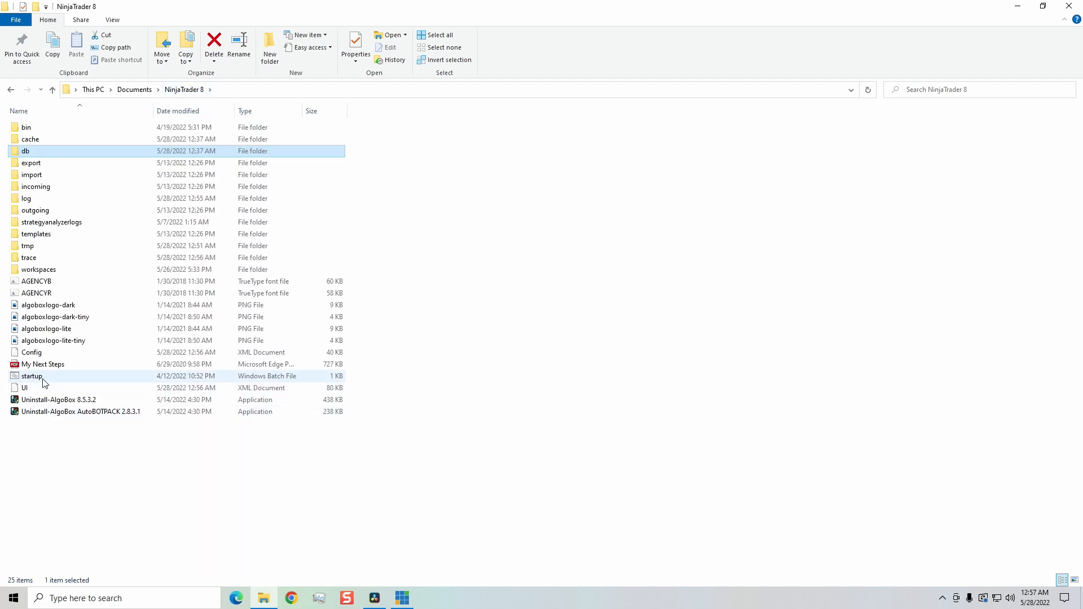
pyautogui.moveTo(43, 380)
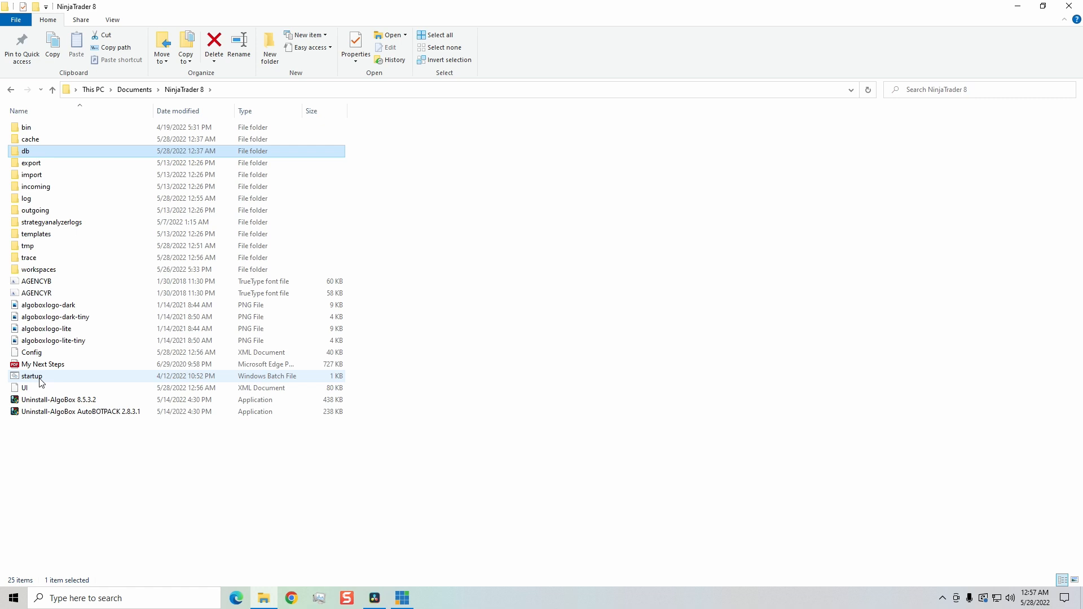
# - Launch the startup batch file in the NinjaTrader 8 folder to start NinjaTrader
pyautogui.click(24, 387)
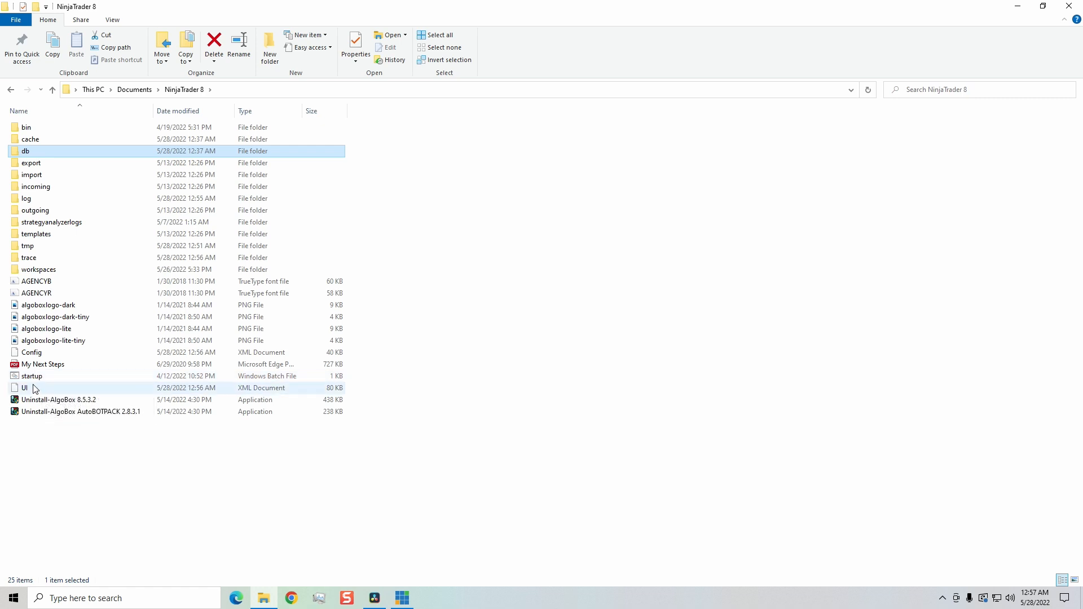
pyautogui.click(32, 376)
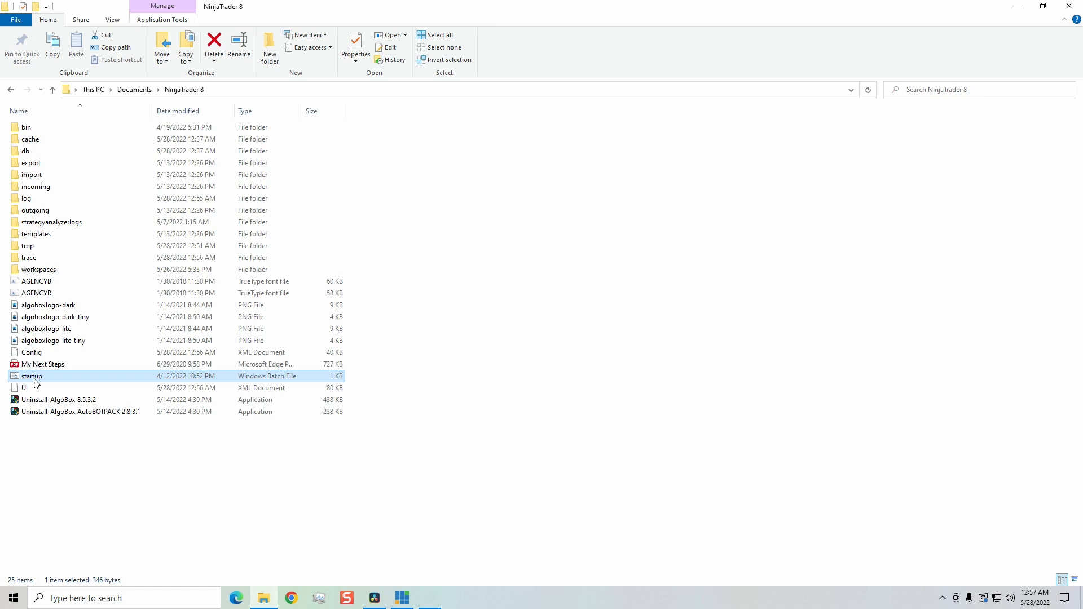
pyautogui.doubleClick(31, 375)
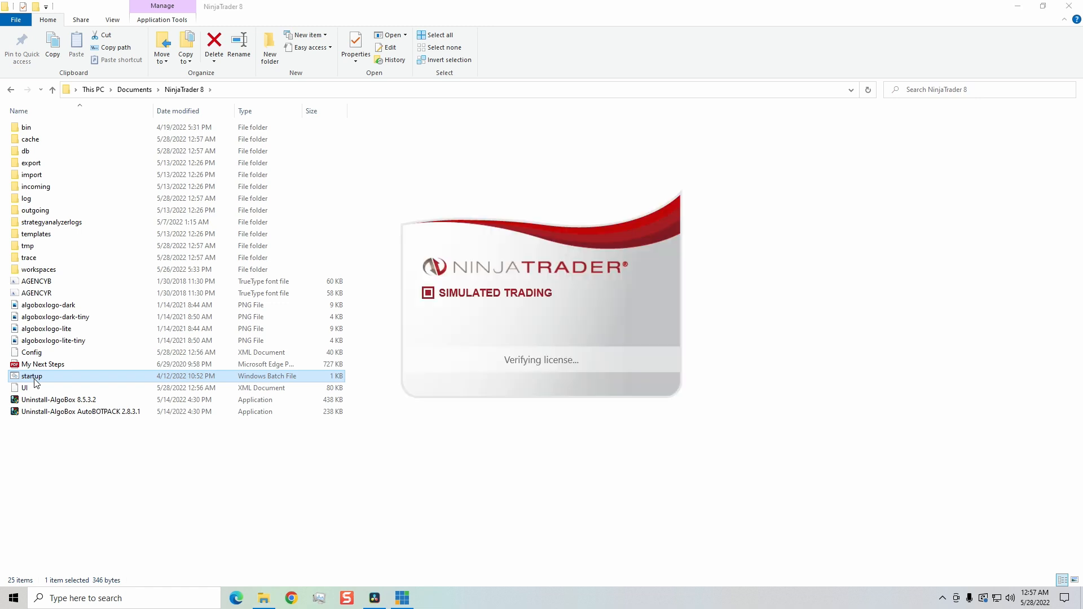